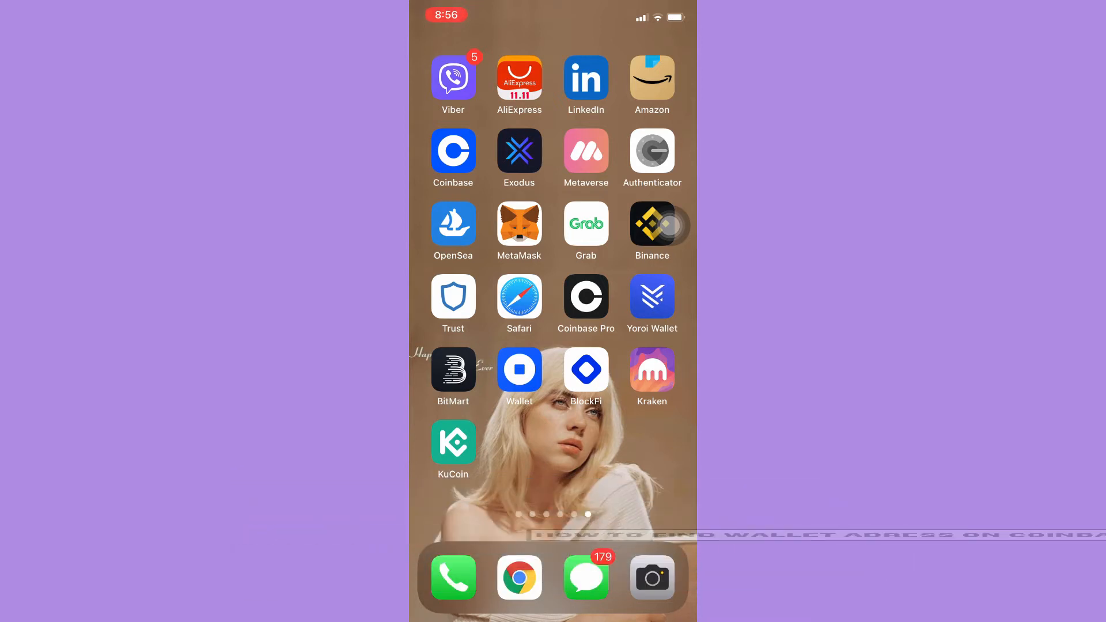
Launch the Coinbase app from the iPhone home screen.
left_click(453, 150)
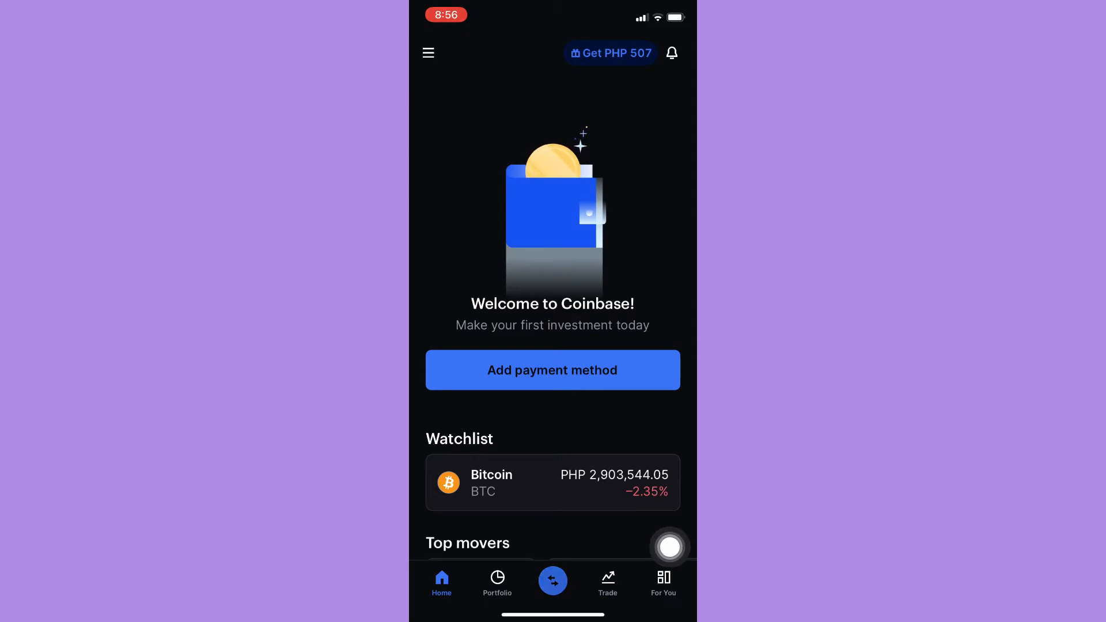
left_click(553, 580)
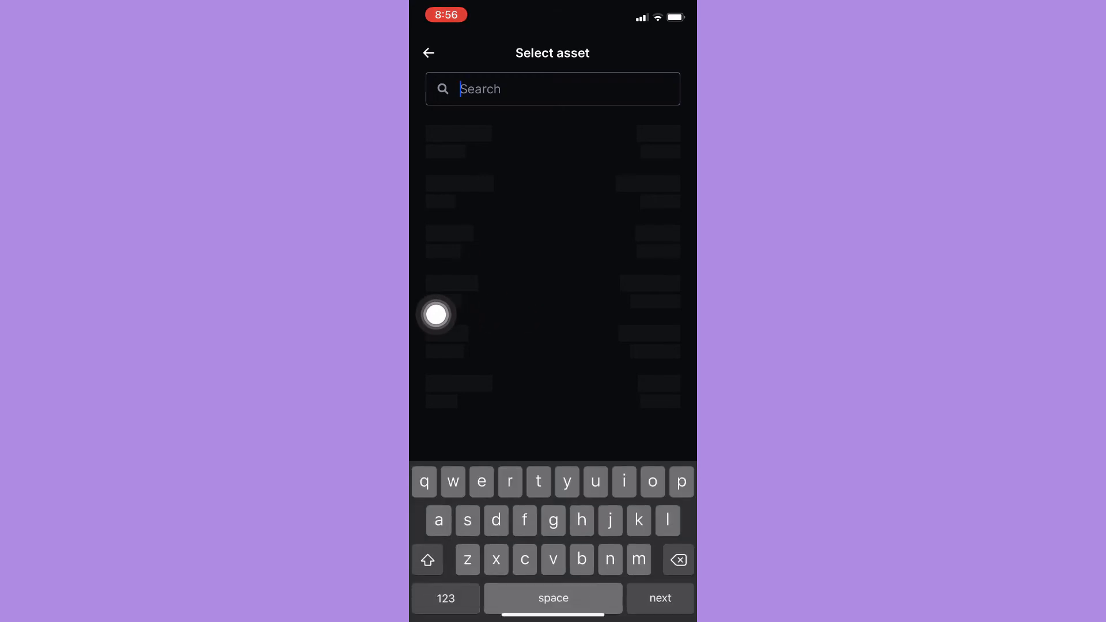
Search 'eth' and pick Ethereum to show its receive address and QR code.
type("eth")
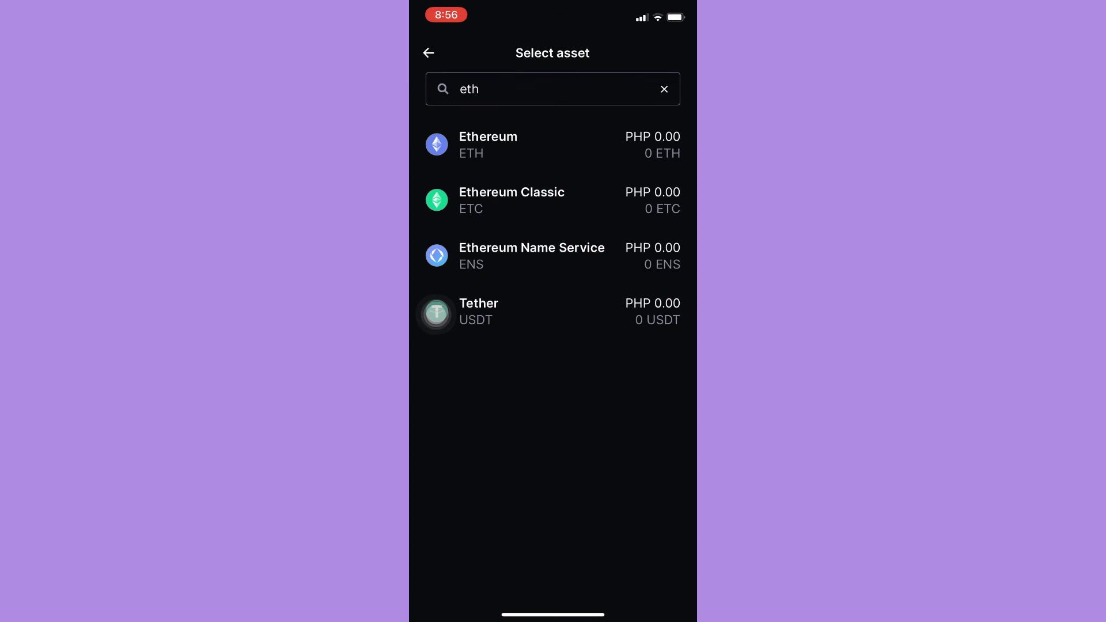
left_click(487, 144)
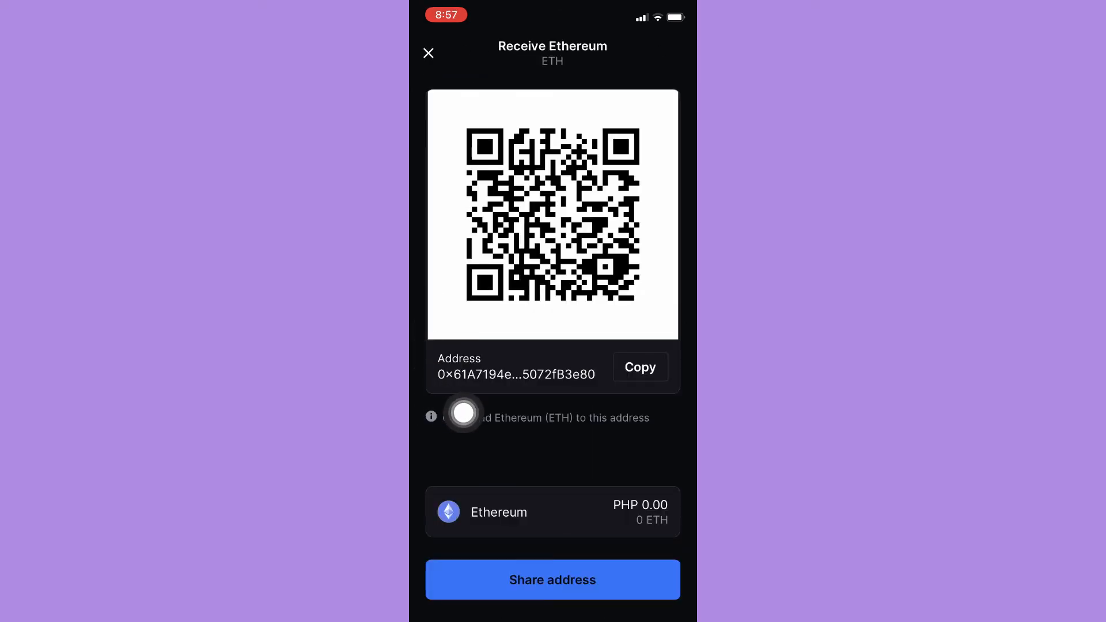